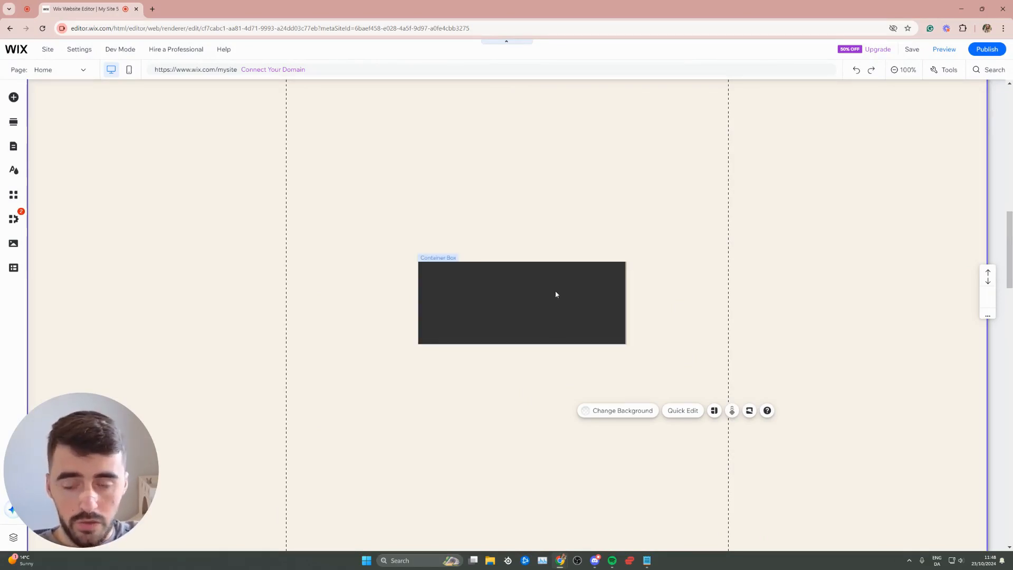
mouse_move(553, 306)
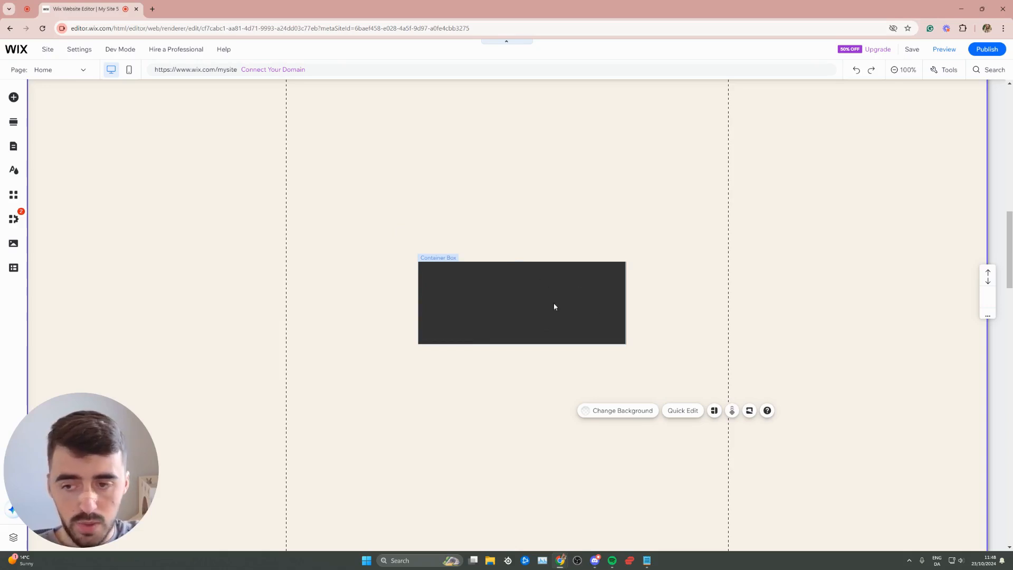
mouse_move(560, 286)
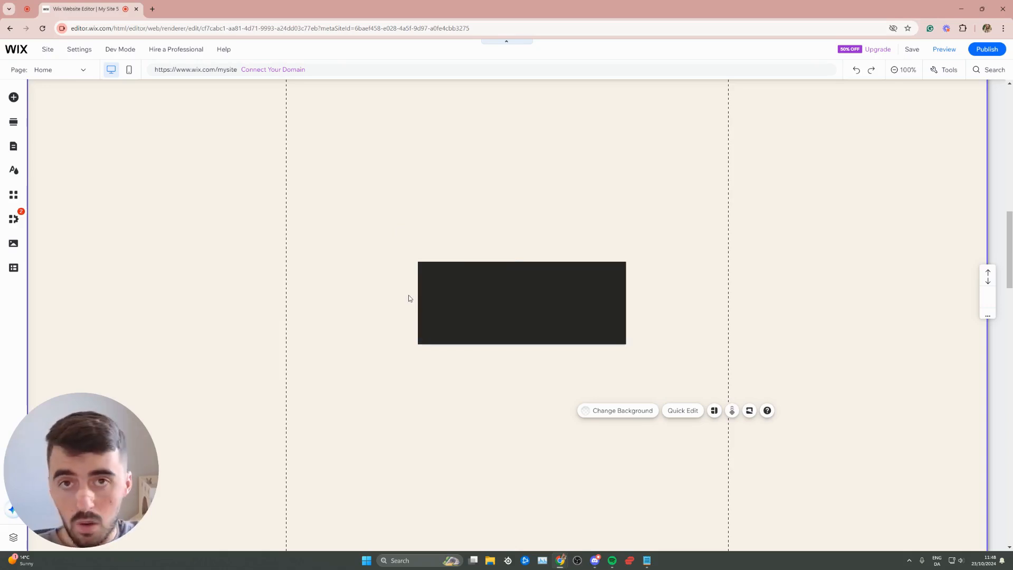
Drag the dark container box right so it straddles the right gridline
left_click(521, 303)
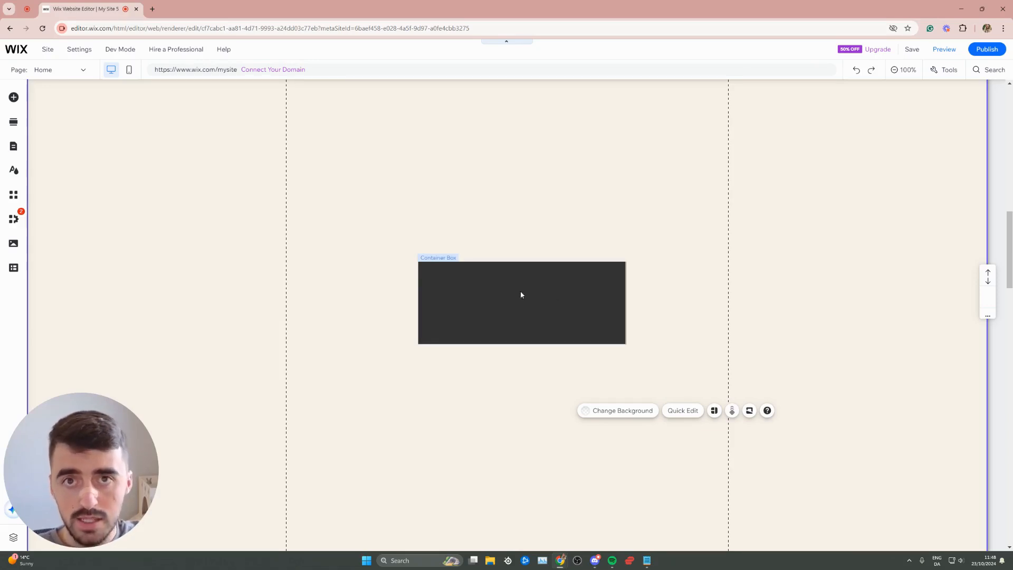
mouse_move(498, 307)
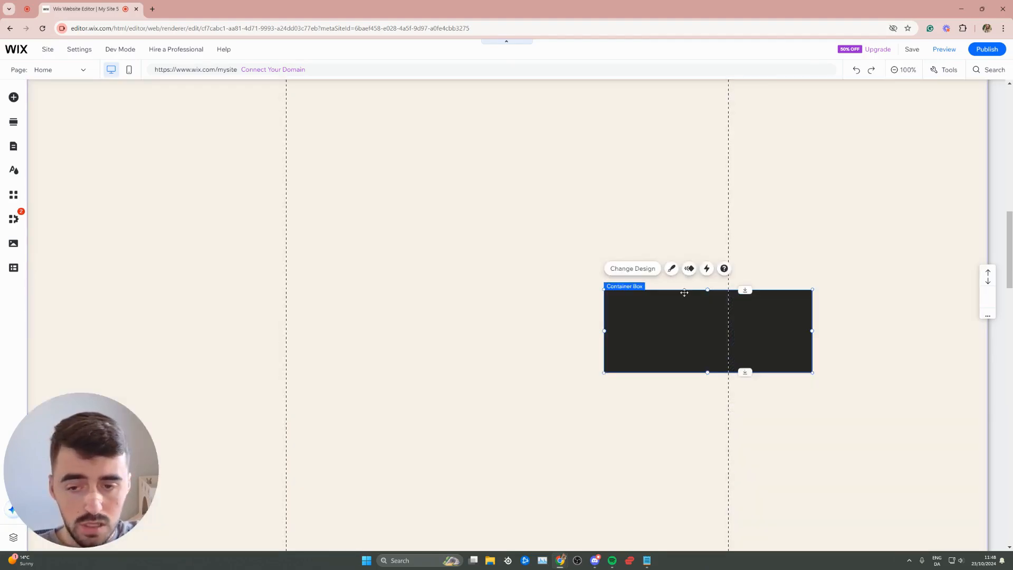
mouse_move(696, 334)
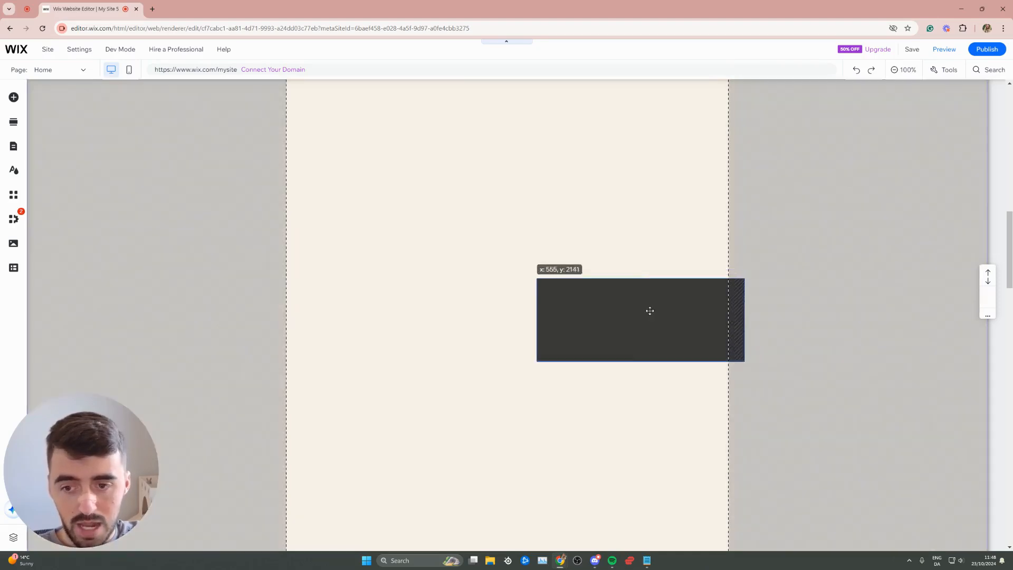
left_click_drag(650, 311, 658, 325)
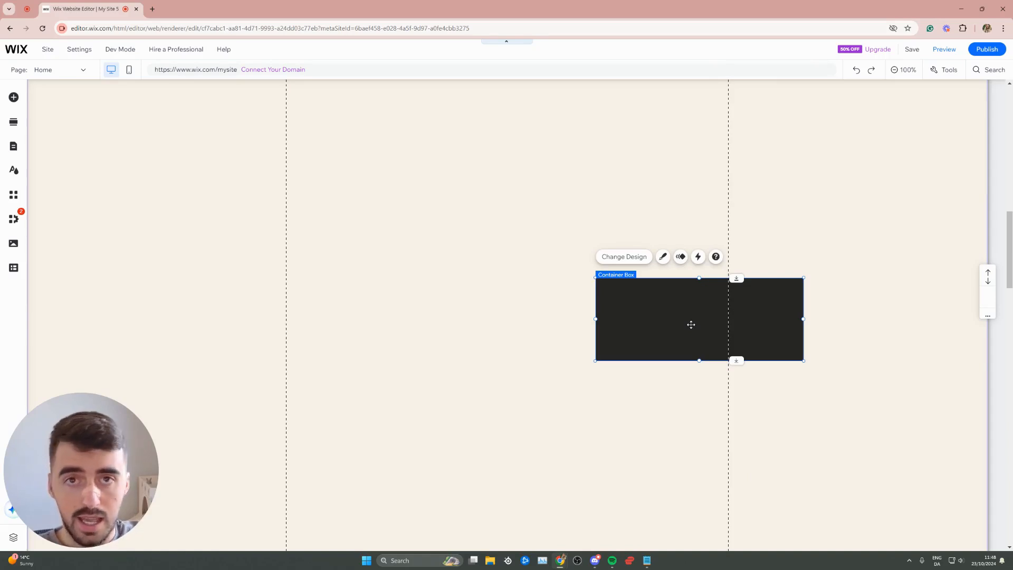
mouse_move(614, 308)
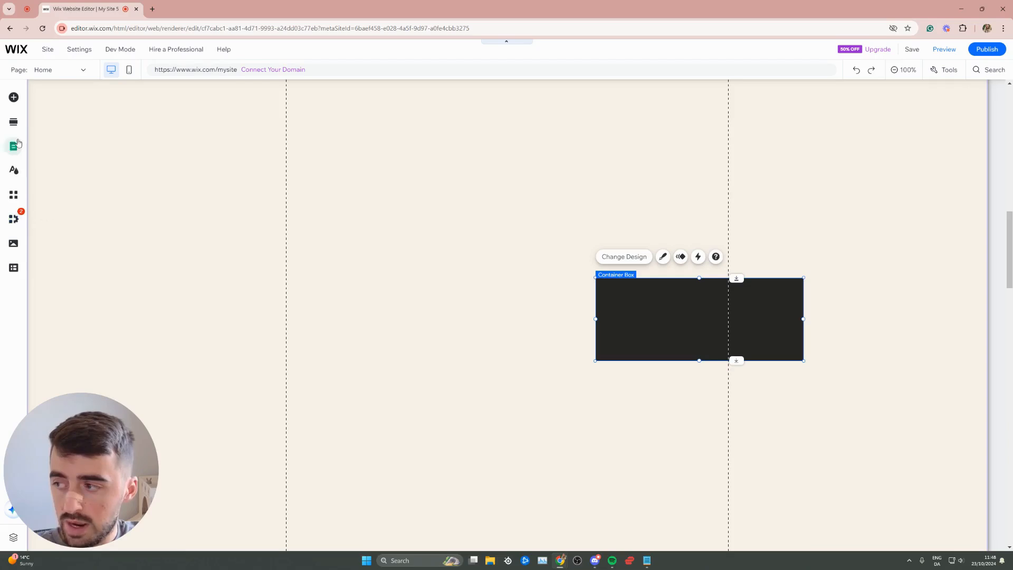
mouse_move(13, 97)
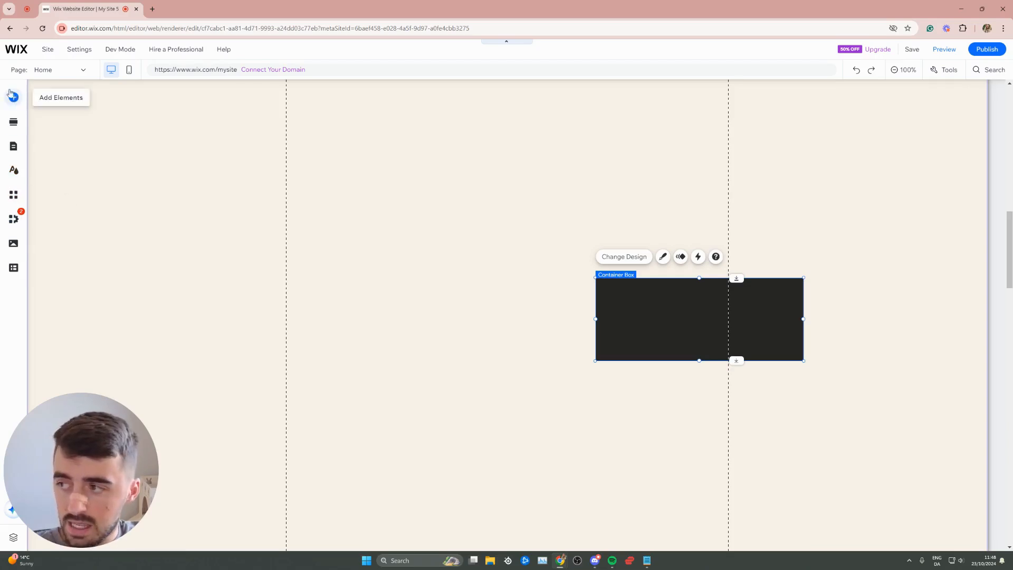
Browse Add Elements > Interactive > Hover Boxes and scroll through the designs
left_click(12, 97)
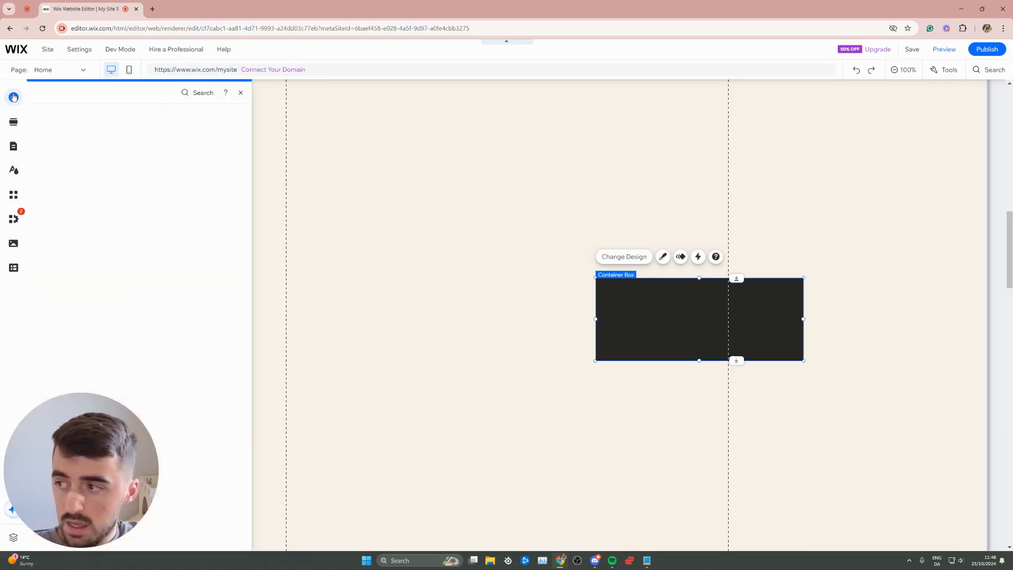
left_click(13, 97)
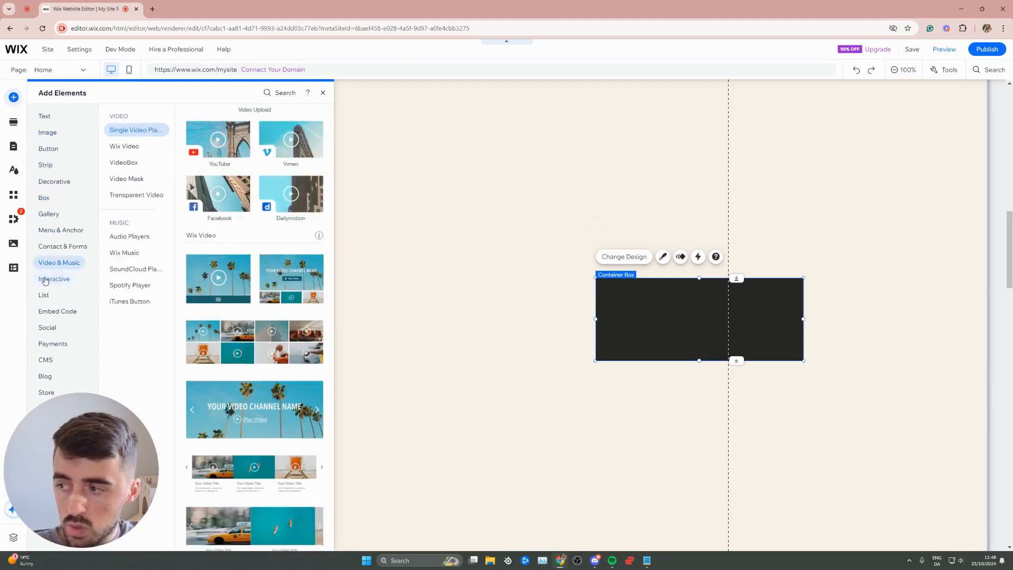
left_click(54, 279)
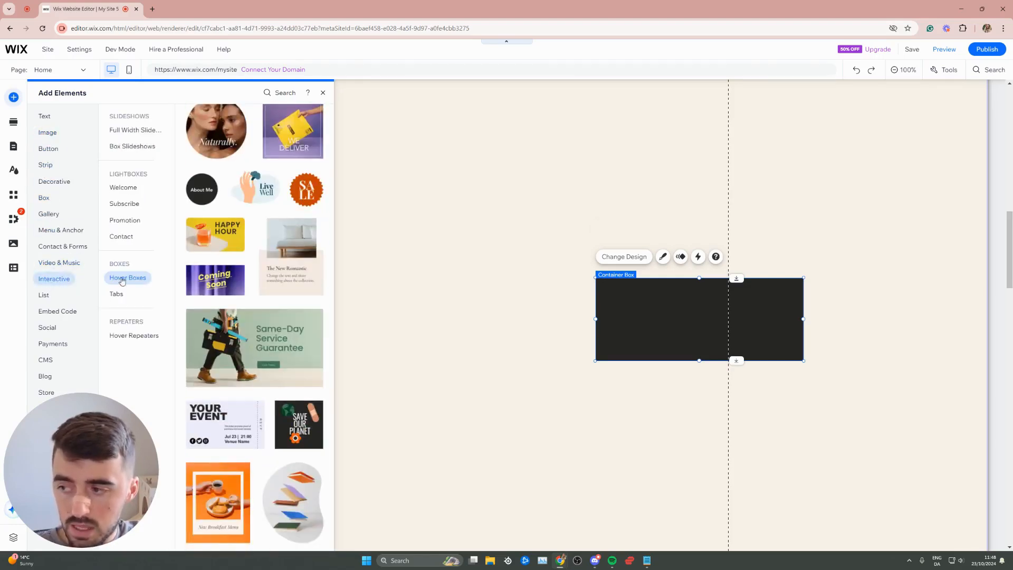
left_click(127, 277)
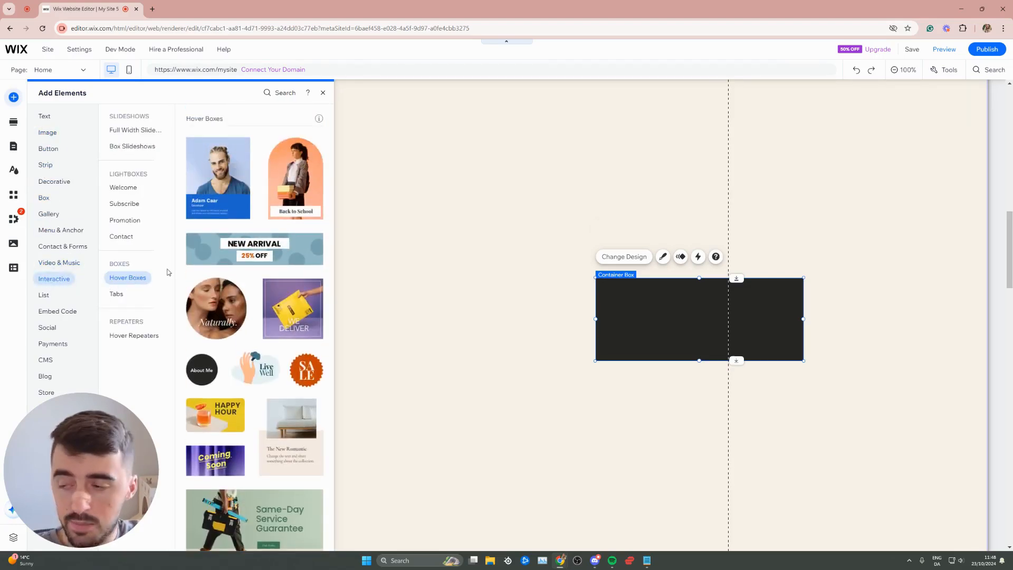
scroll("down", 3)
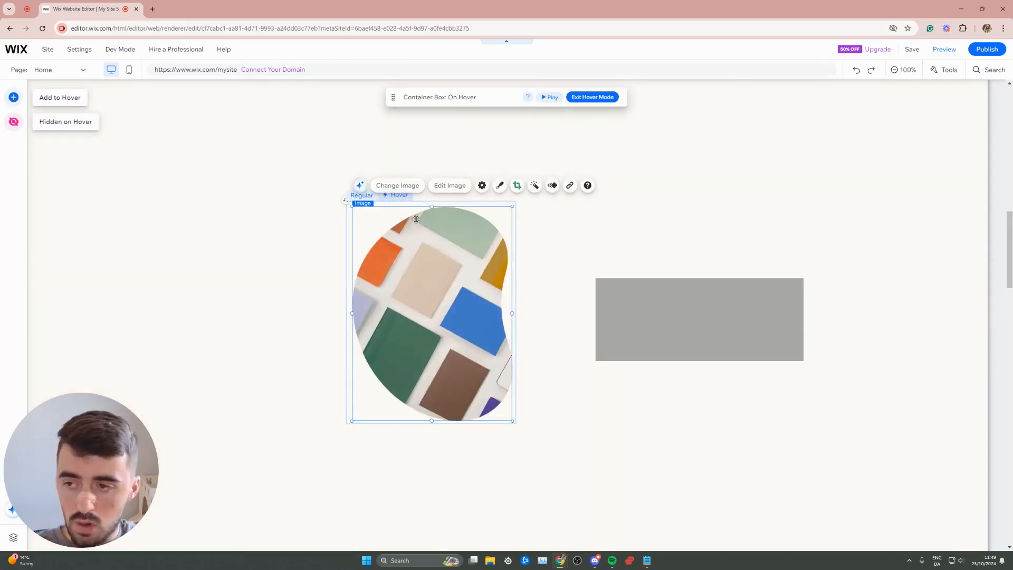
Select the emptied hover box and exit hover mode
left_click(399, 195)
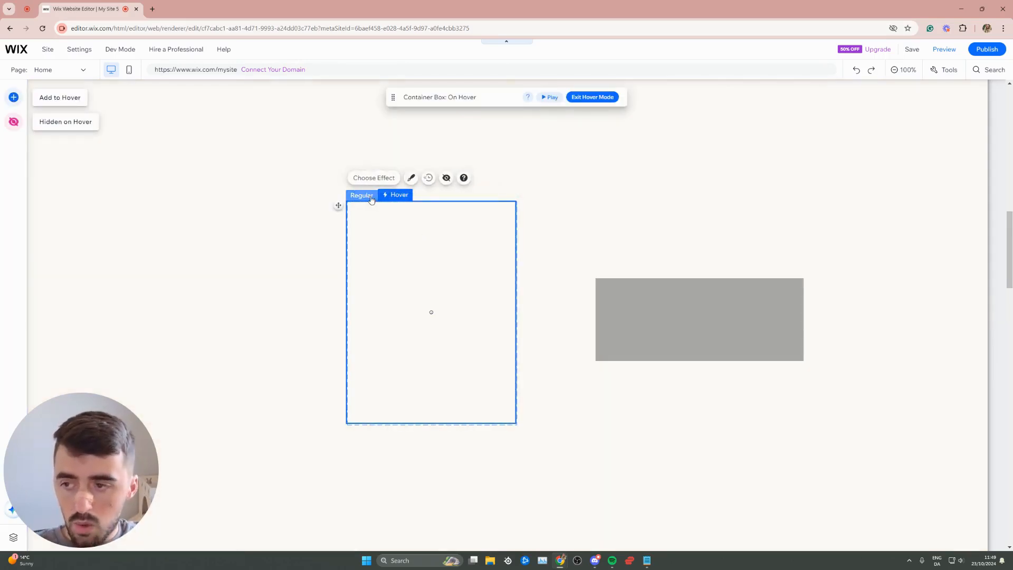
left_click(591, 97)
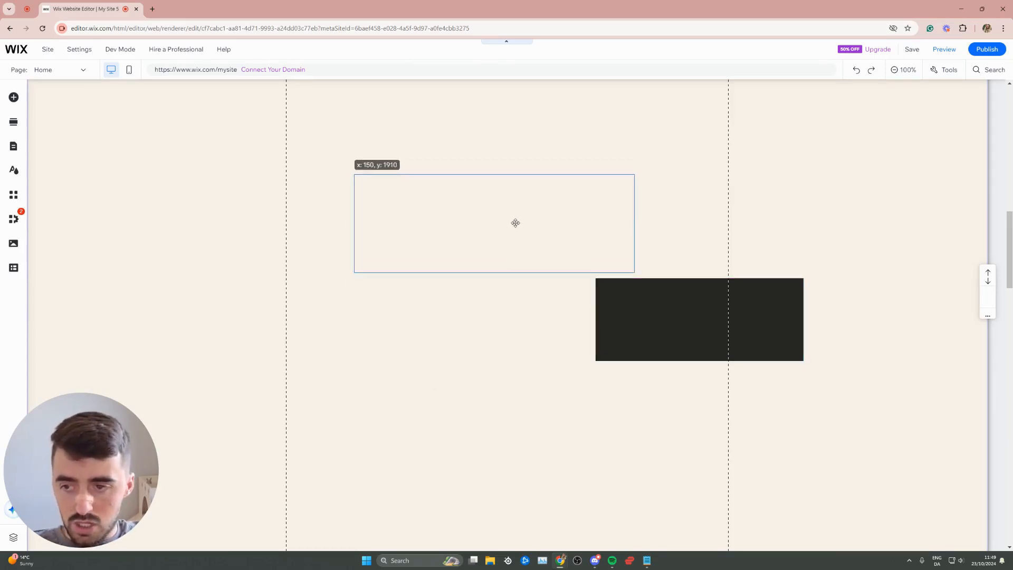
Drag the dark container box onto the hover box until it attaches inside
left_click_drag(700, 319, 526, 225)
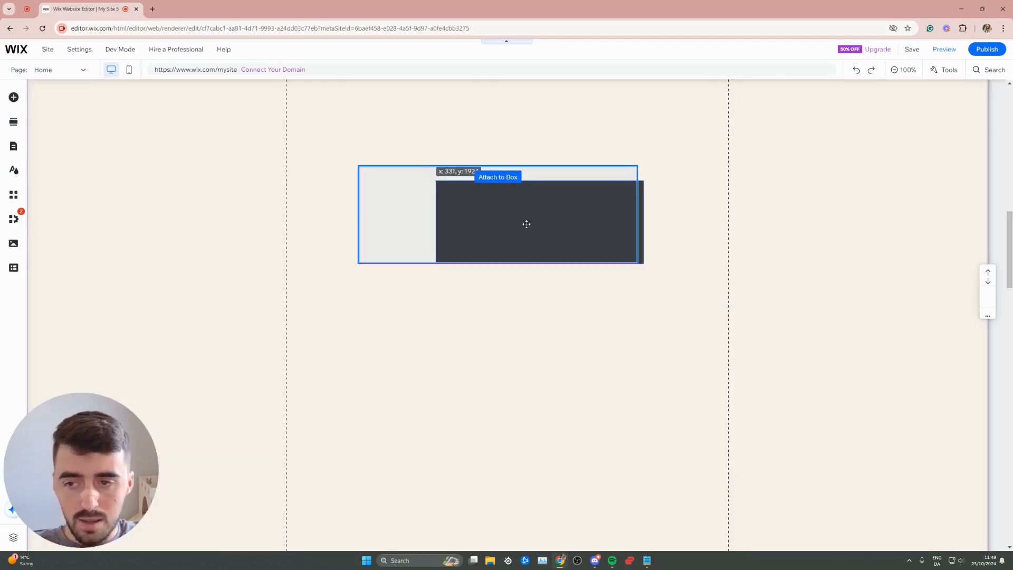
left_click_drag(526, 224, 493, 221)
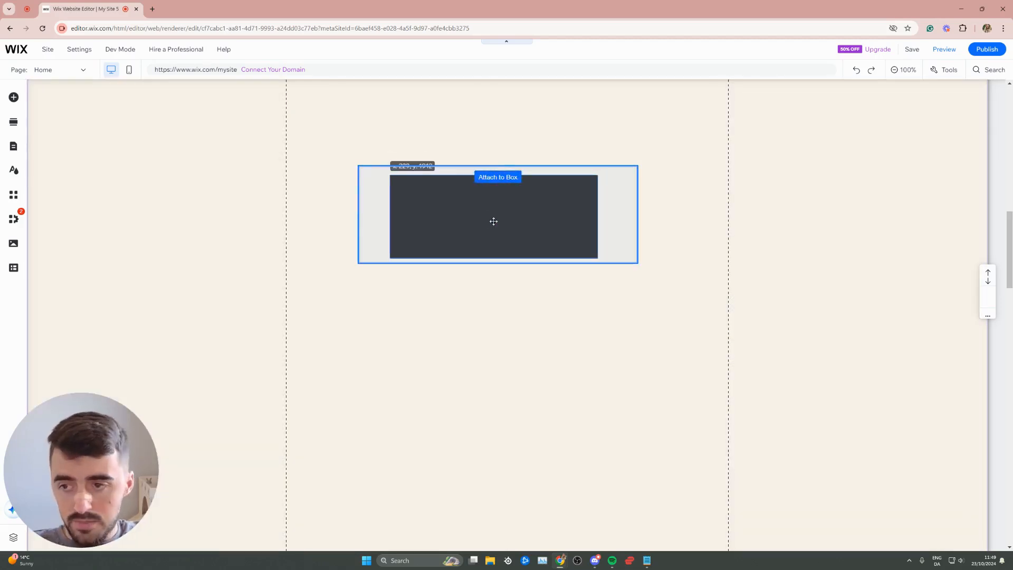
left_click_drag(493, 222, 503, 213)
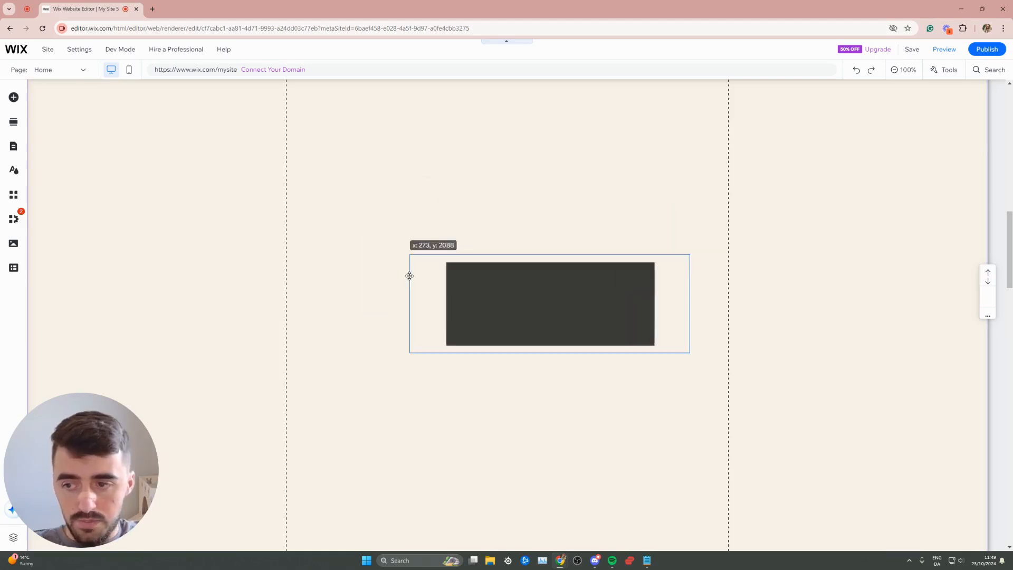
Shrink the hover box's bottom edge to the dark box and enter its Hover state
left_click(550, 303)
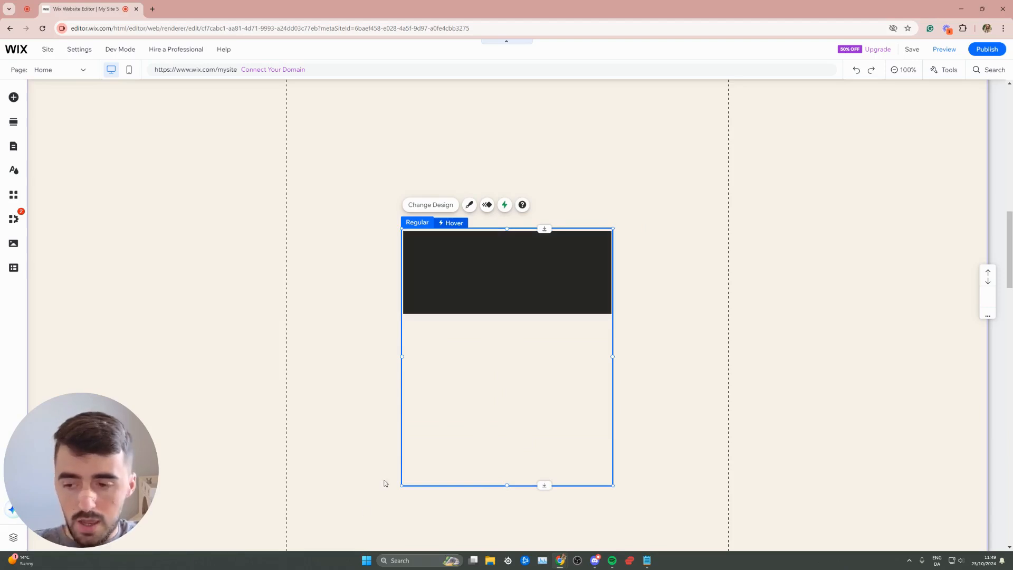
mouse_move(653, 519)
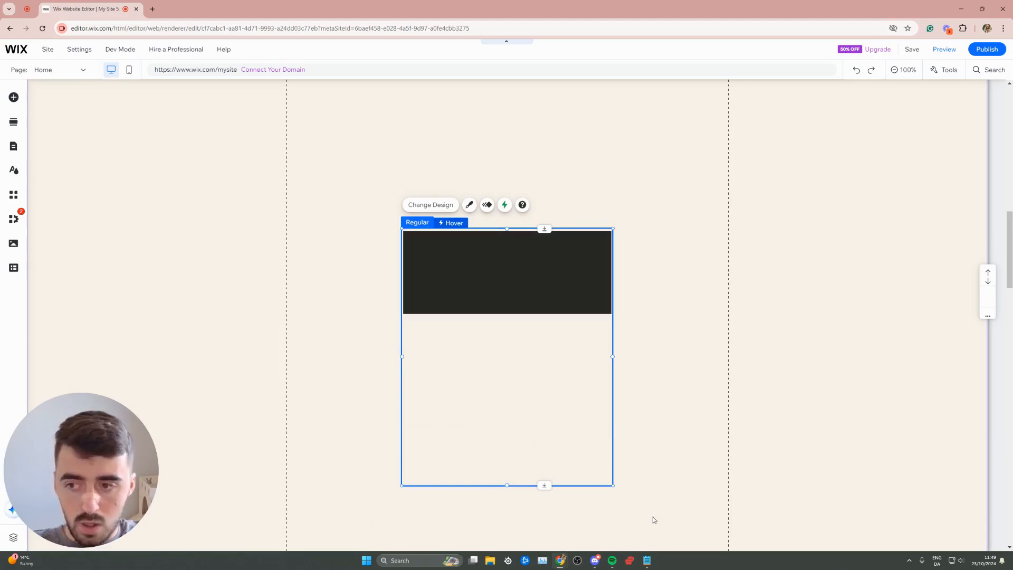
mouse_move(605, 480)
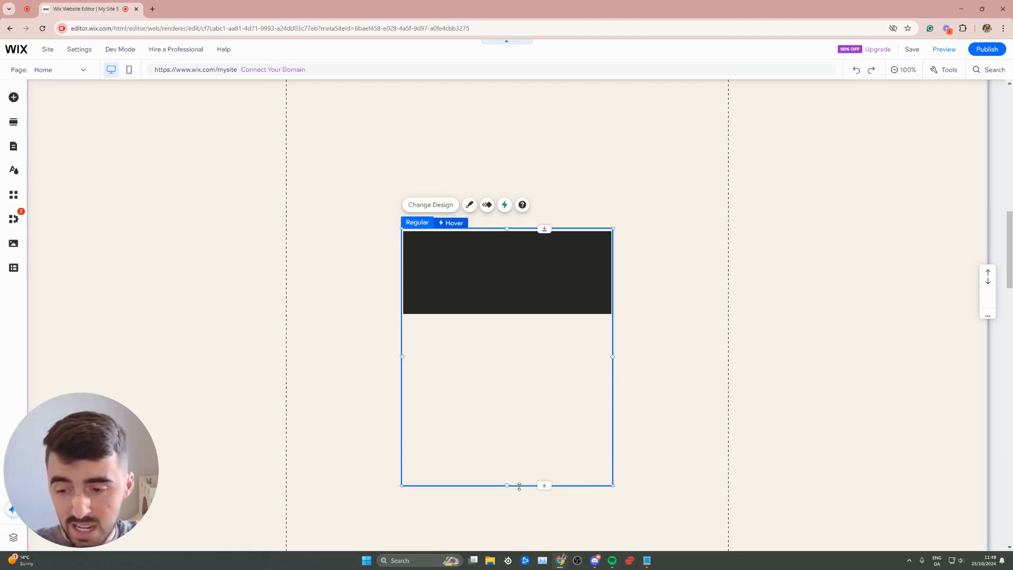
left_click_drag(506, 485, 506, 317)
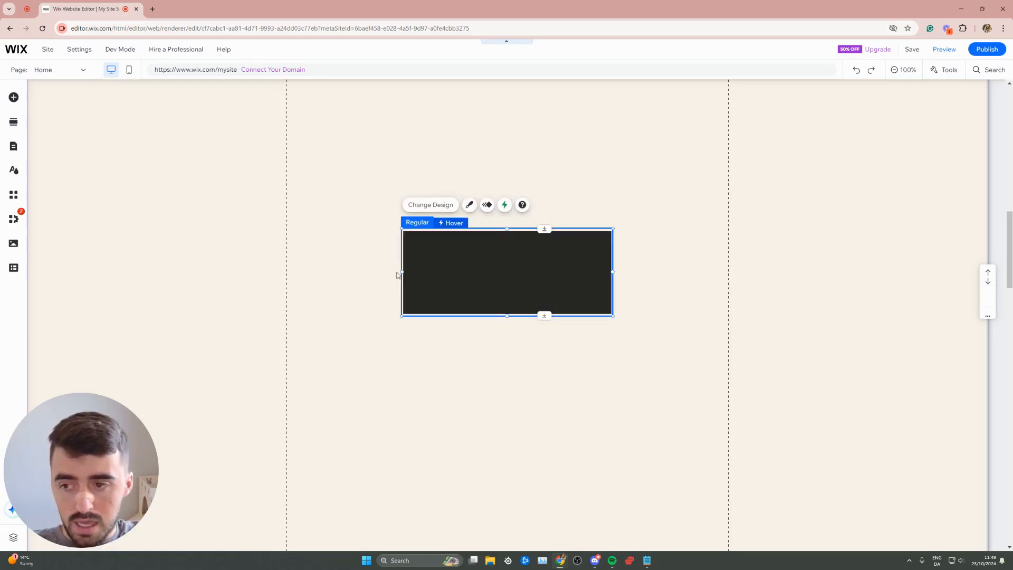
mouse_move(469, 261)
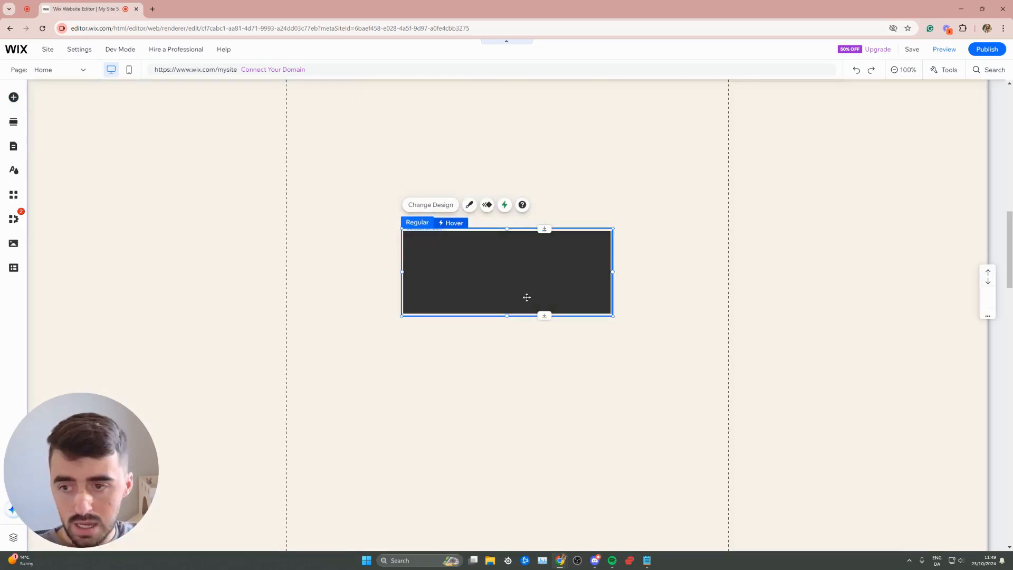
left_click(454, 222)
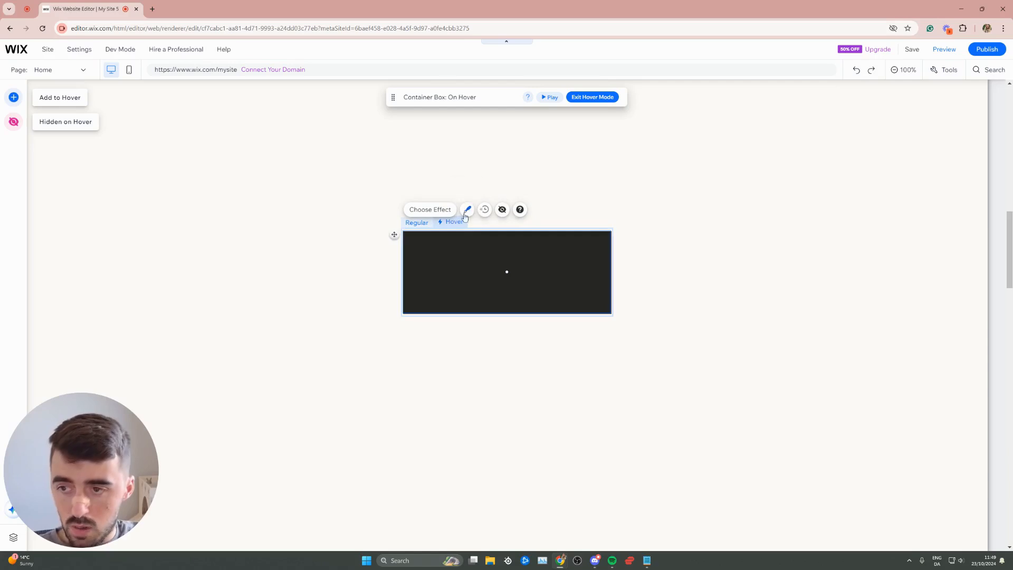
mouse_move(467, 209)
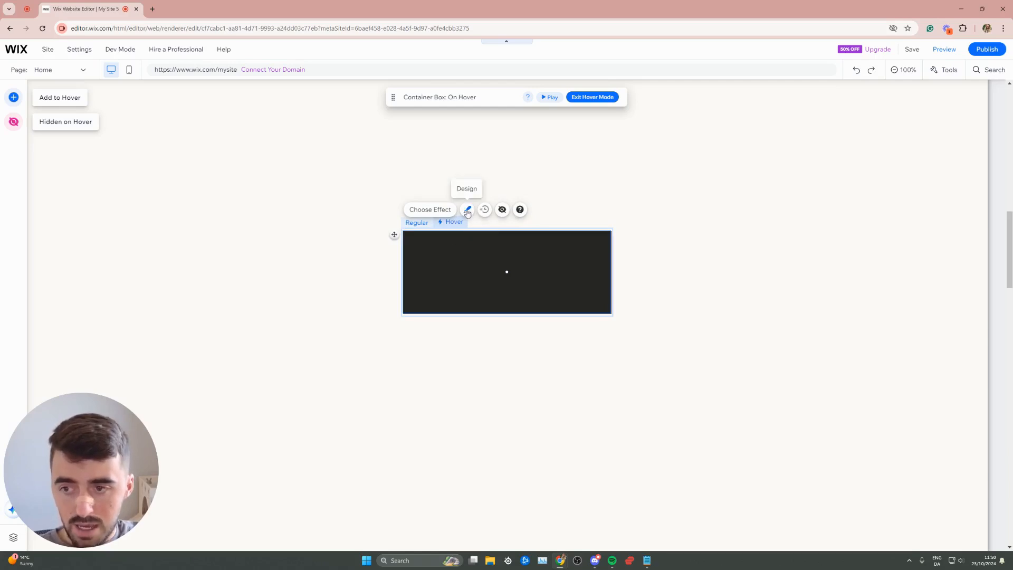
Set the hover state's background colour to lime green in Design settings
left_click(468, 209)
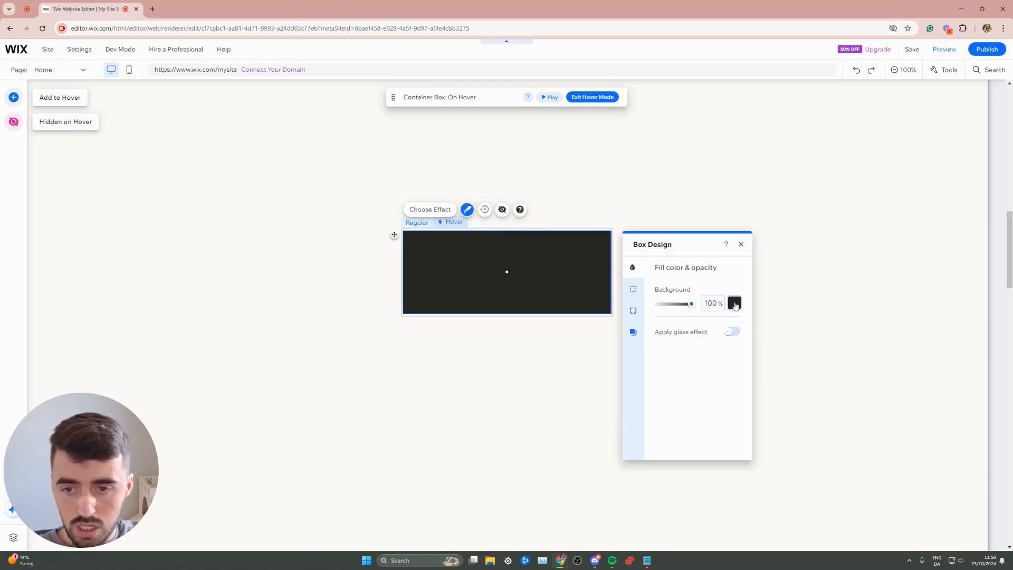
left_click(734, 303)
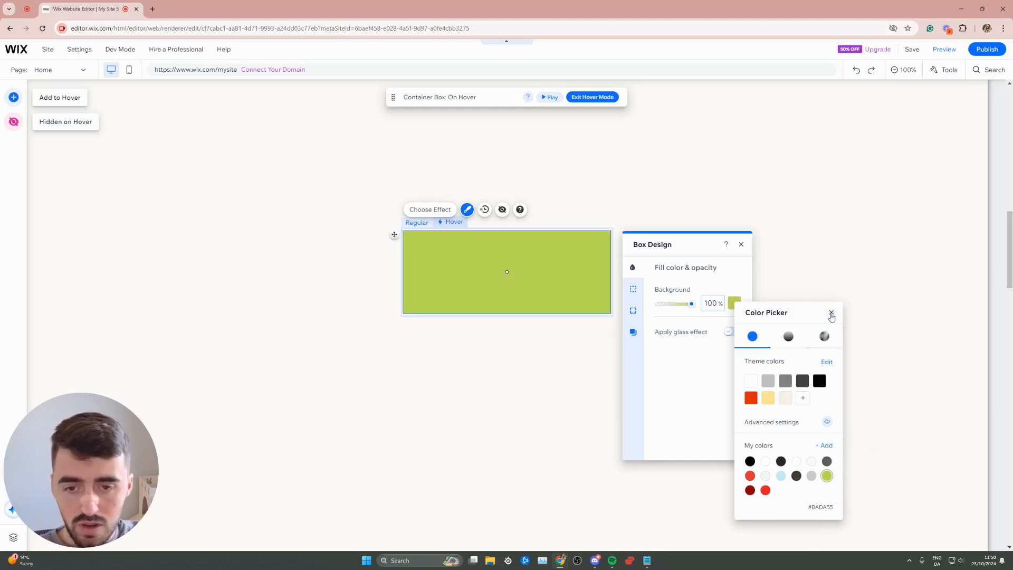
left_click(832, 317)
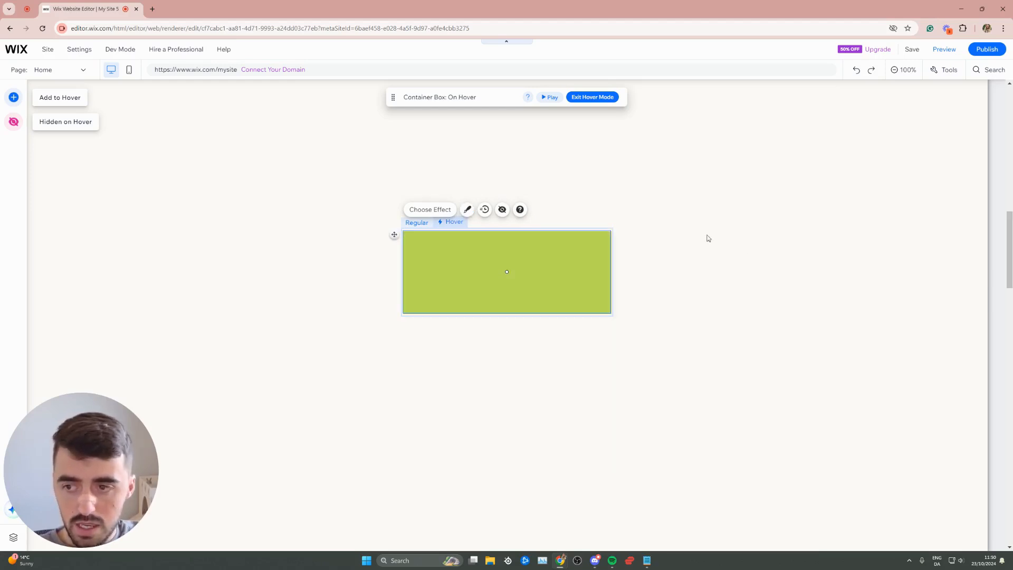
mouse_move(484, 209)
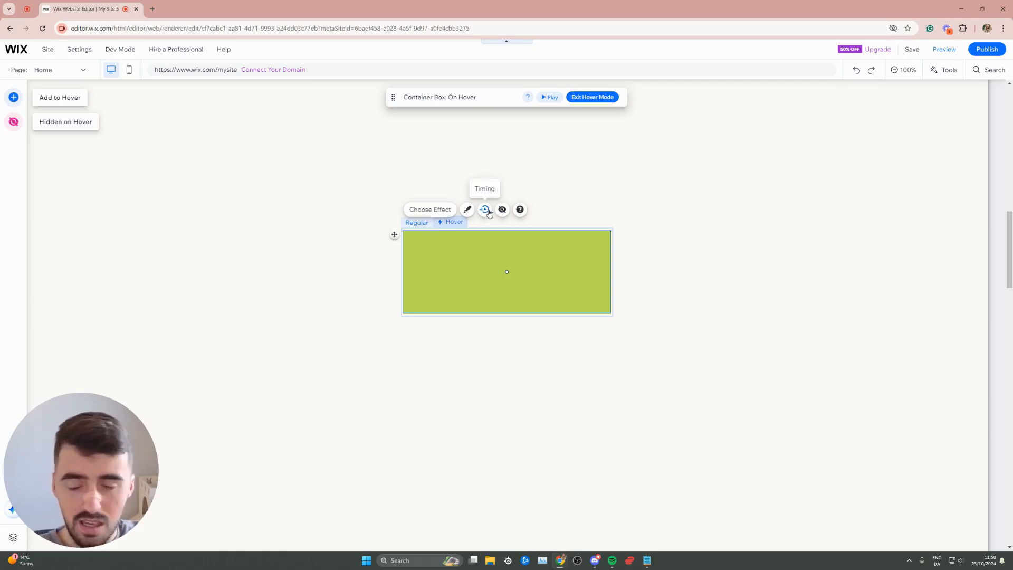
mouse_move(864, 130)
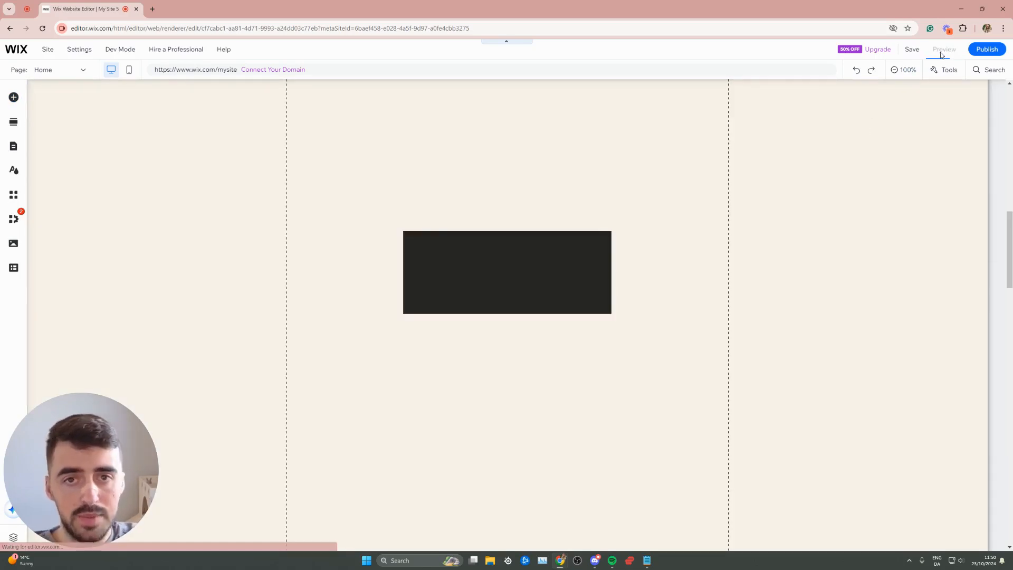
mouse_move(516, 86)
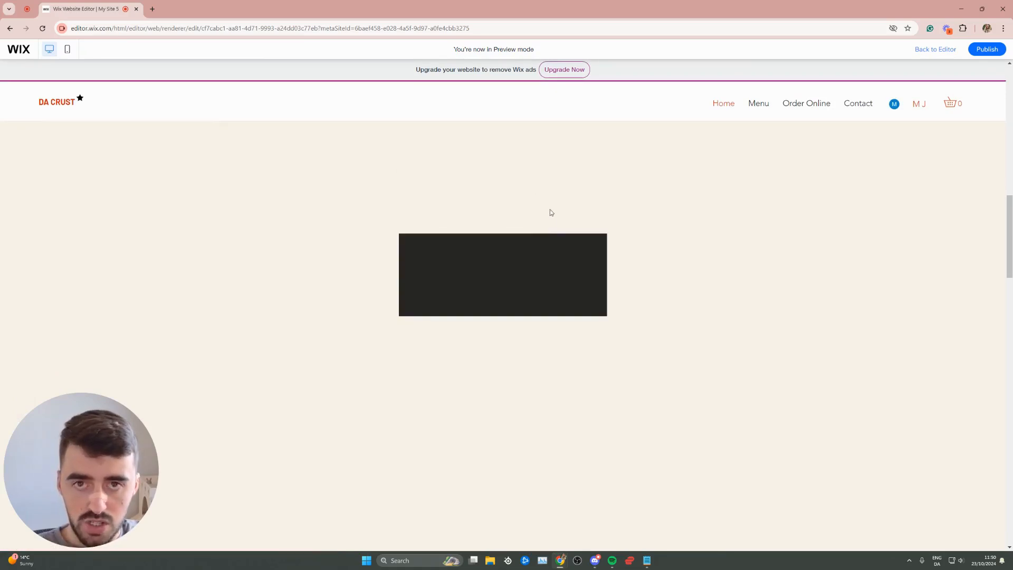
mouse_move(481, 196)
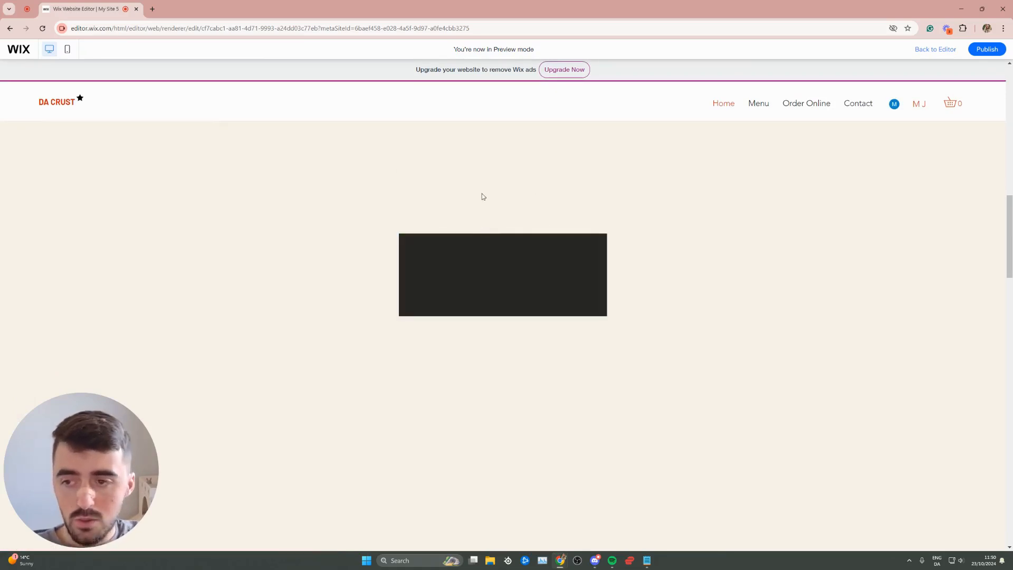
mouse_move(486, 194)
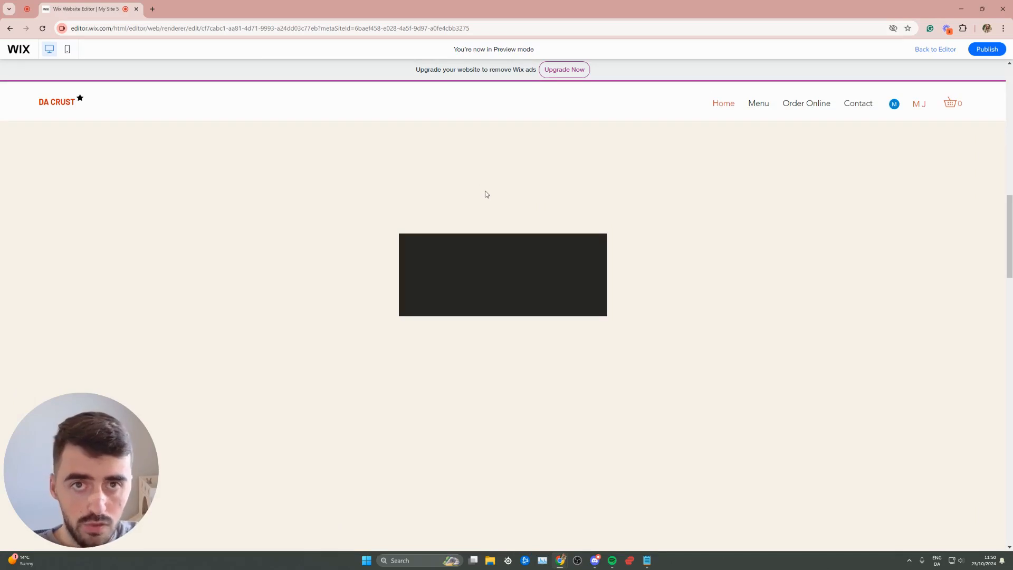